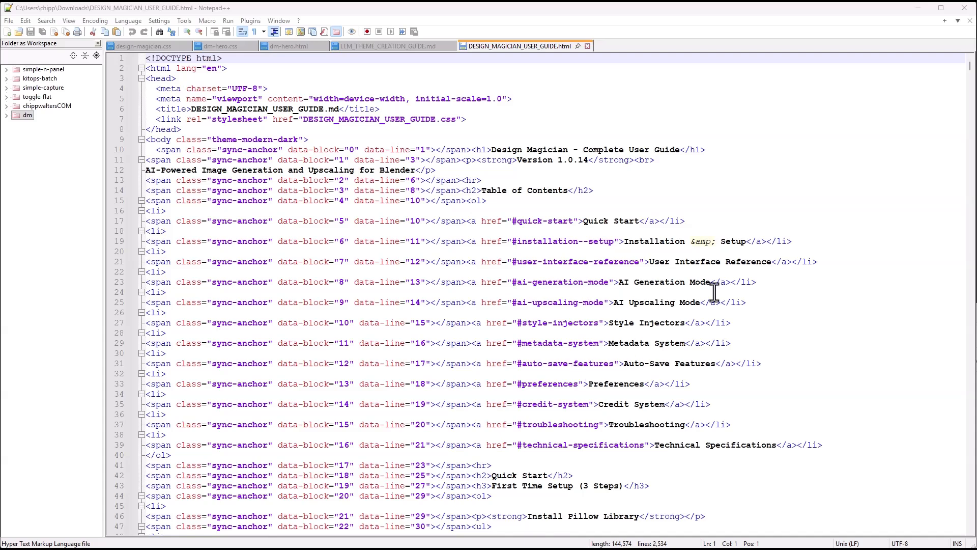
# - Keep the missing LLM_THEME_CREATION_GUIDE.md open and read its workflow steps and requirements
pyautogui.click(387, 46)
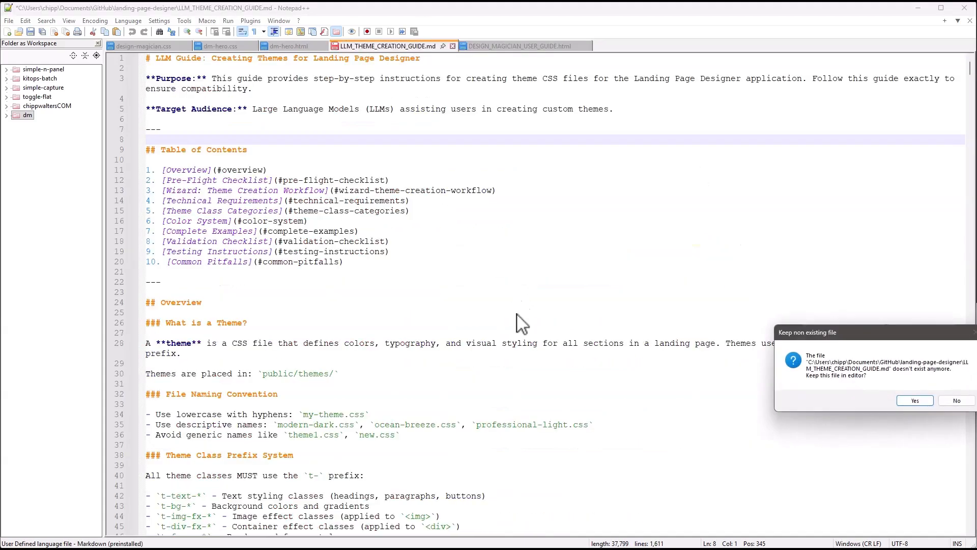
pyautogui.click(915, 401)
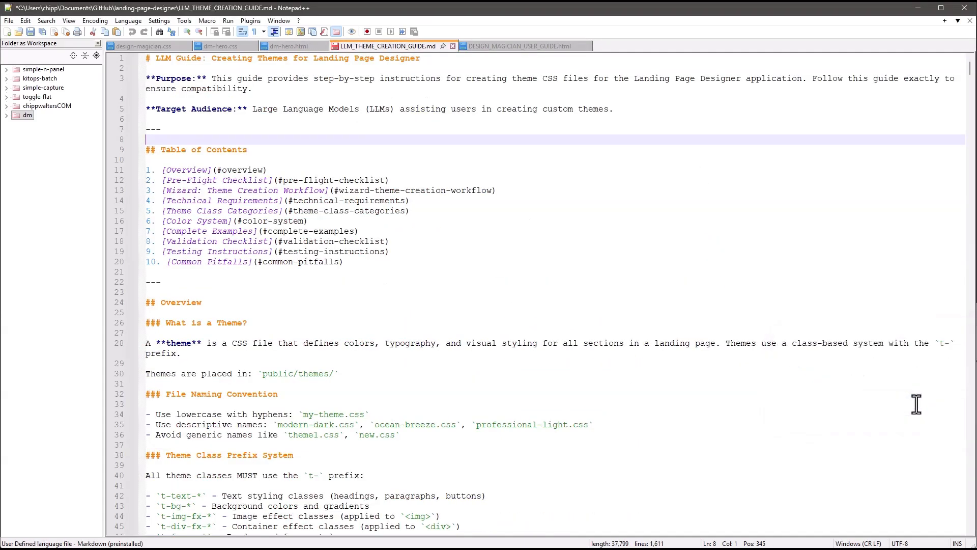
pyautogui.moveTo(535, 299)
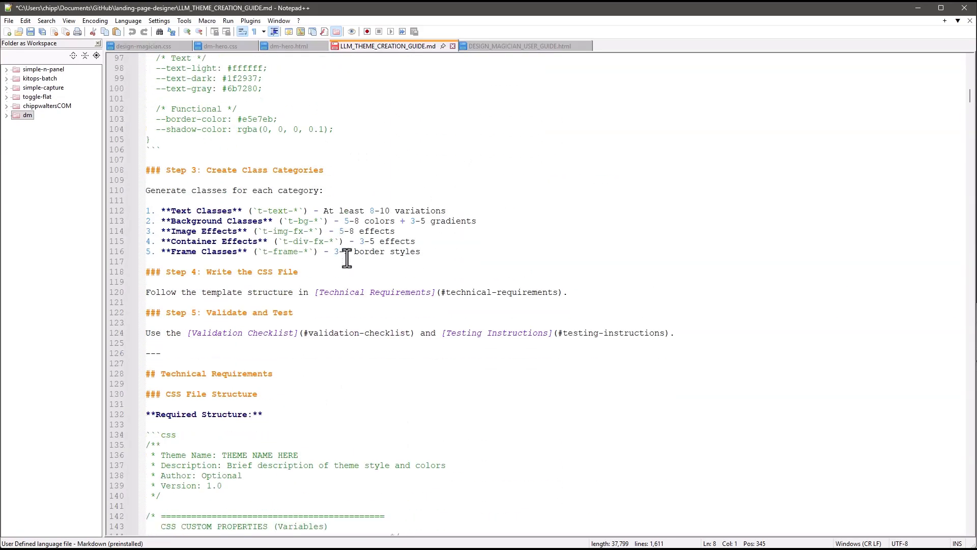
pyautogui.scroll(-3)
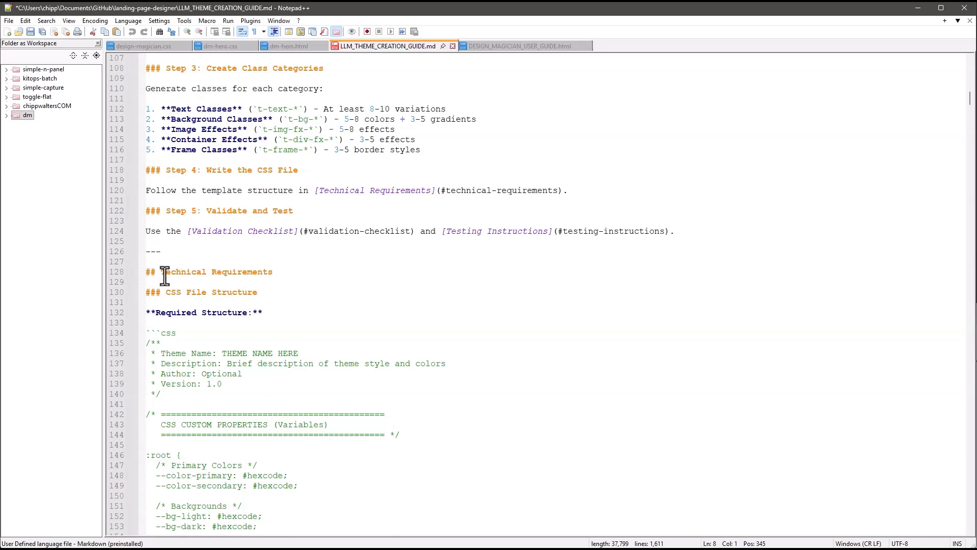
pyautogui.moveTo(452, 332)
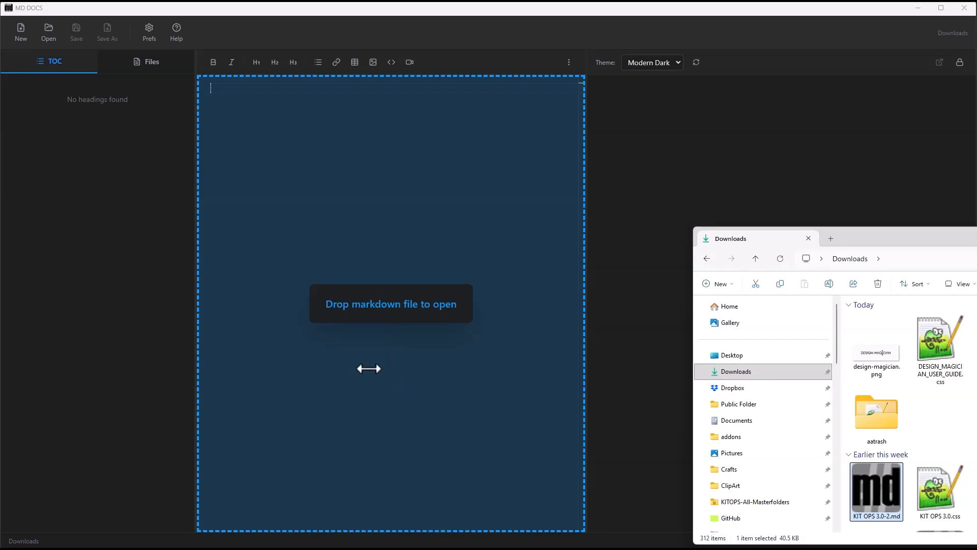
# - Load KIT OPS 3.0-2.md by dragging it onto the drop area and browse its TOC
pyautogui.moveTo(876, 491); pyautogui.dragTo(391, 303)
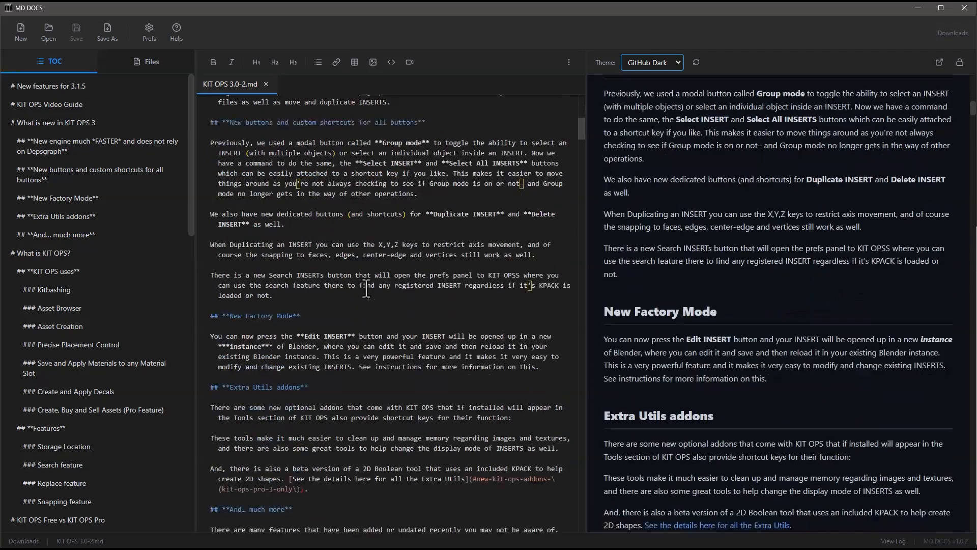
pyautogui.scroll(-3)
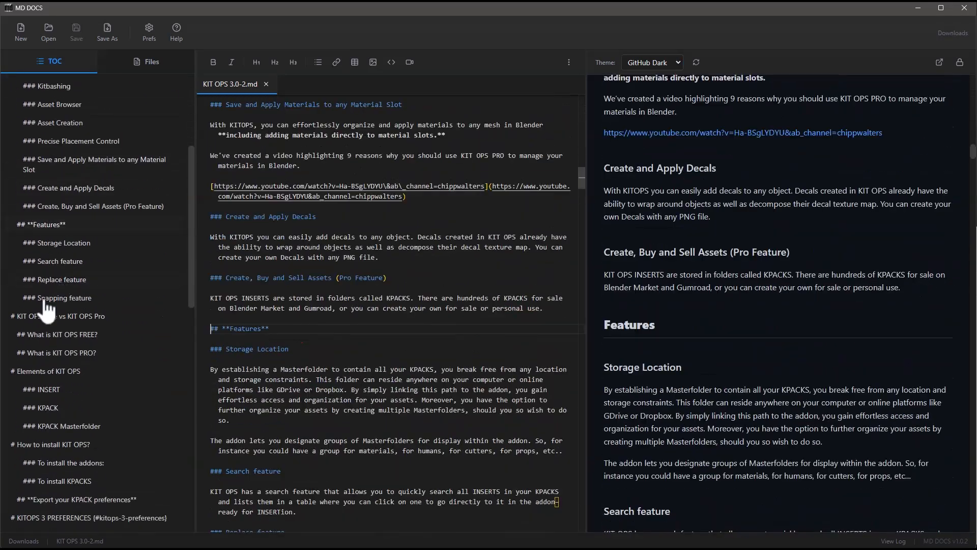
pyautogui.scroll(-3)
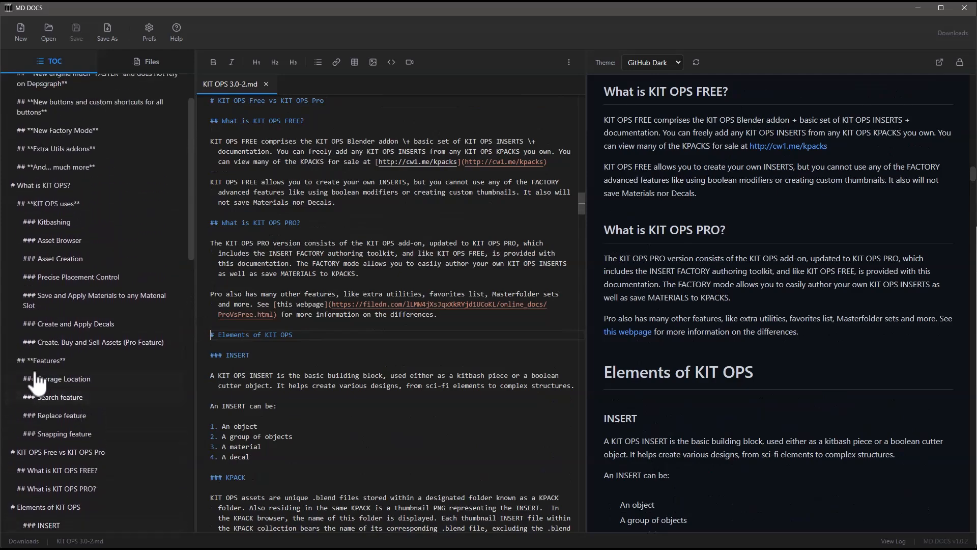
pyautogui.scroll(-3)
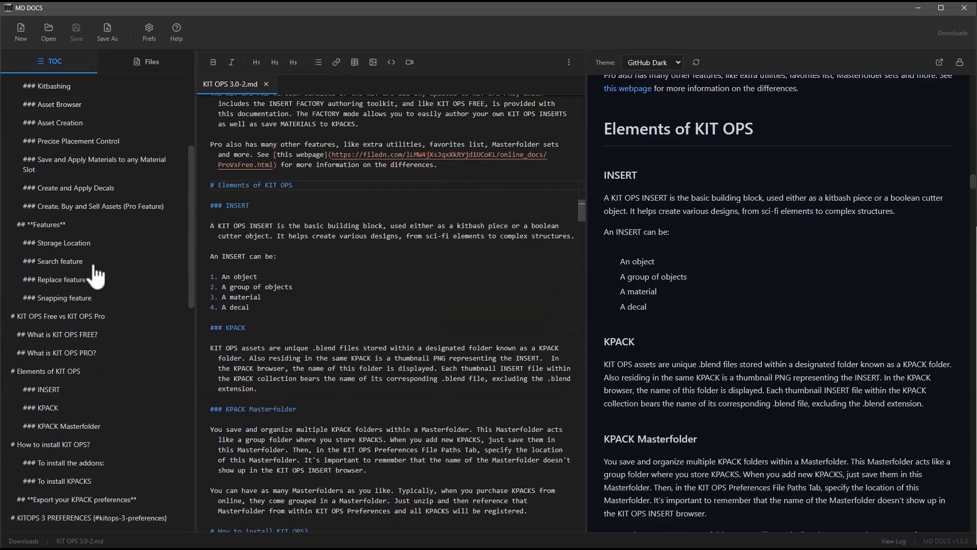
pyautogui.scroll(-3)
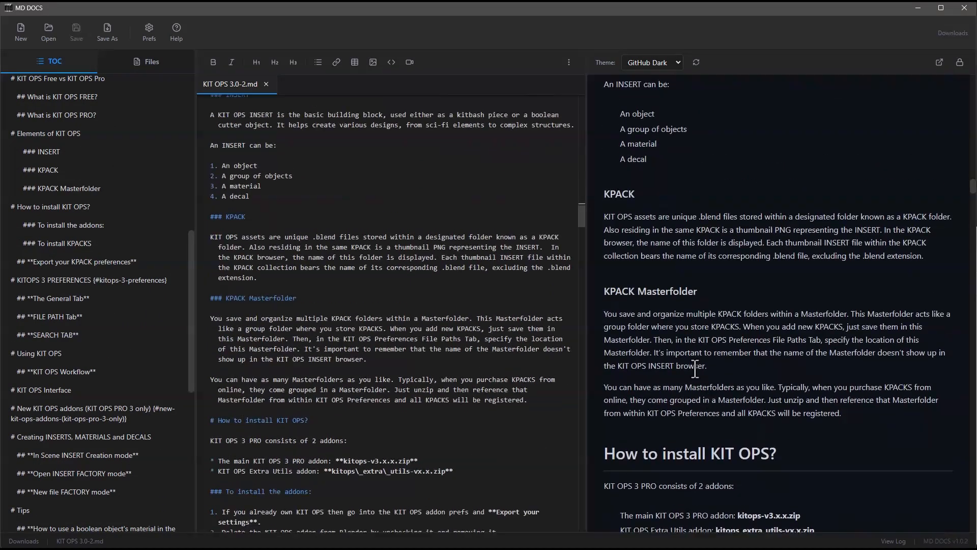
# - From the Downloads file list, locate DESIGN_MAGICIAN_USER_GUIDE.md to add as a second tab
pyautogui.click(148, 61)
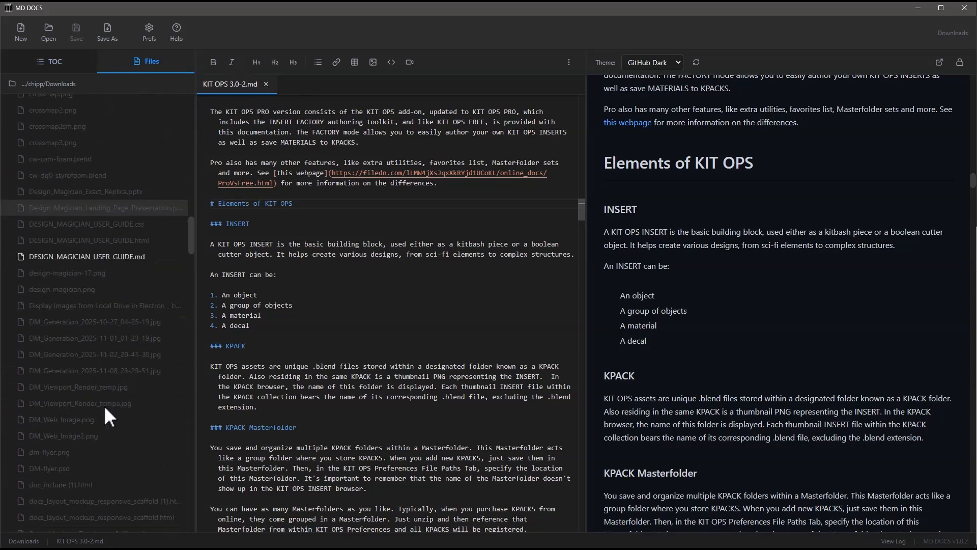
pyautogui.scroll(-3)
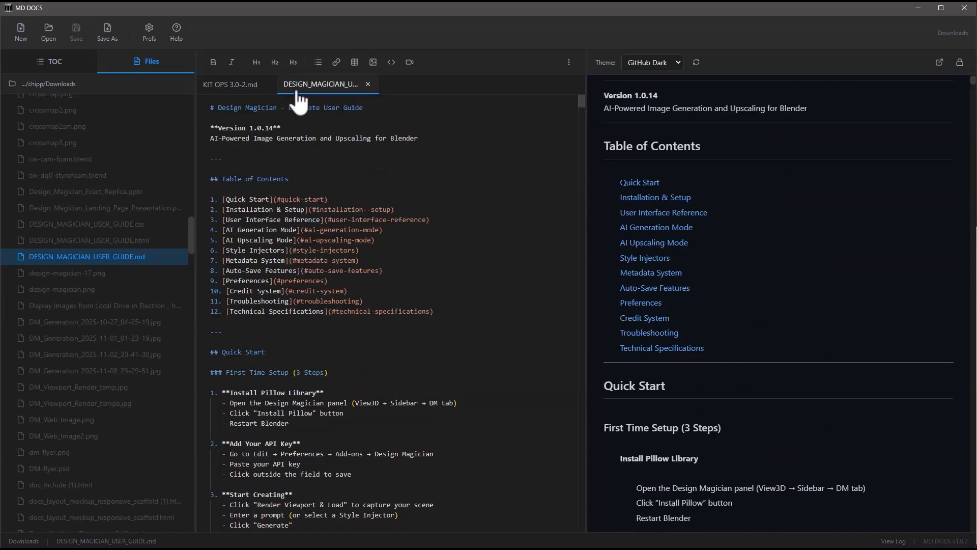
pyautogui.scroll(-3)
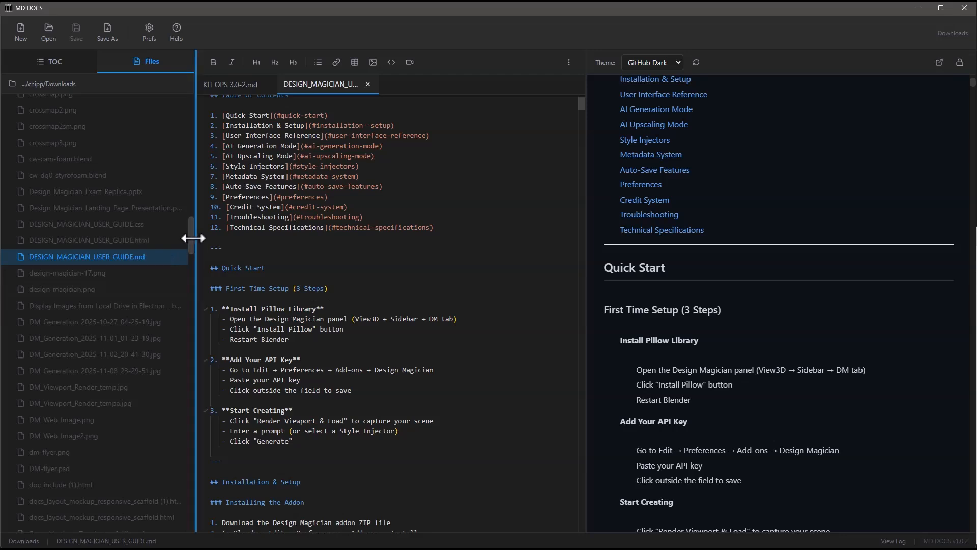
# - Insert an image link pointing to KIT_OPS_3.0_images/image13.png below the table of contents
pyautogui.click(256, 257)
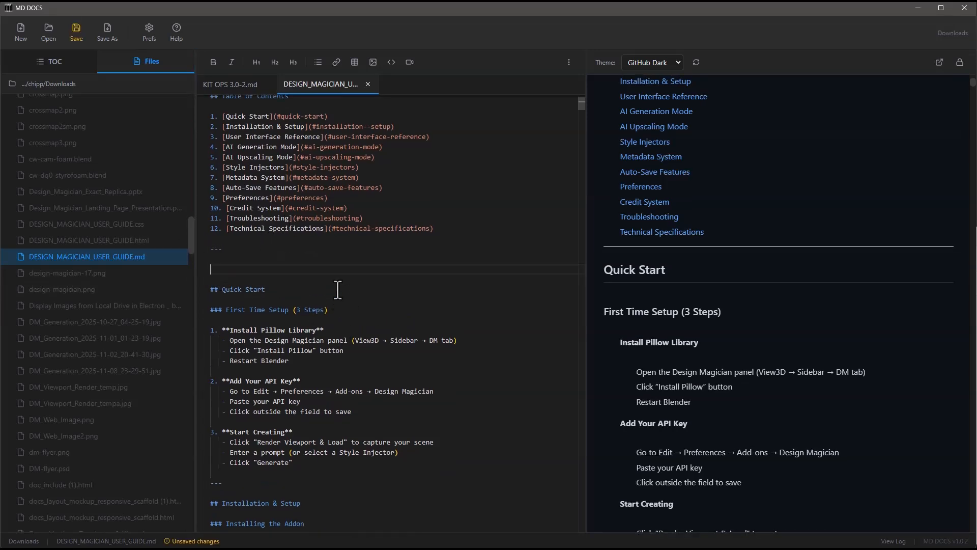
pyautogui.click(373, 62)
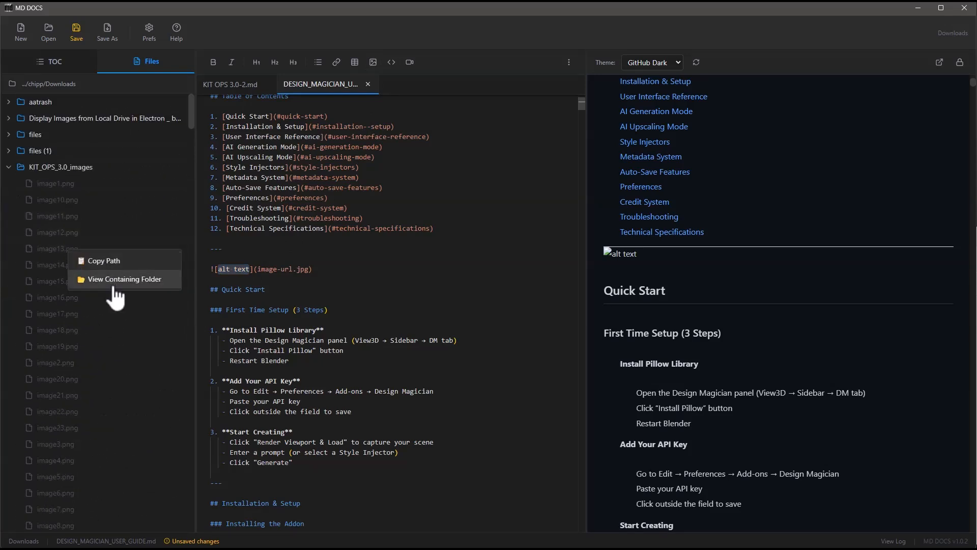
pyautogui.doubleClick(273, 268)
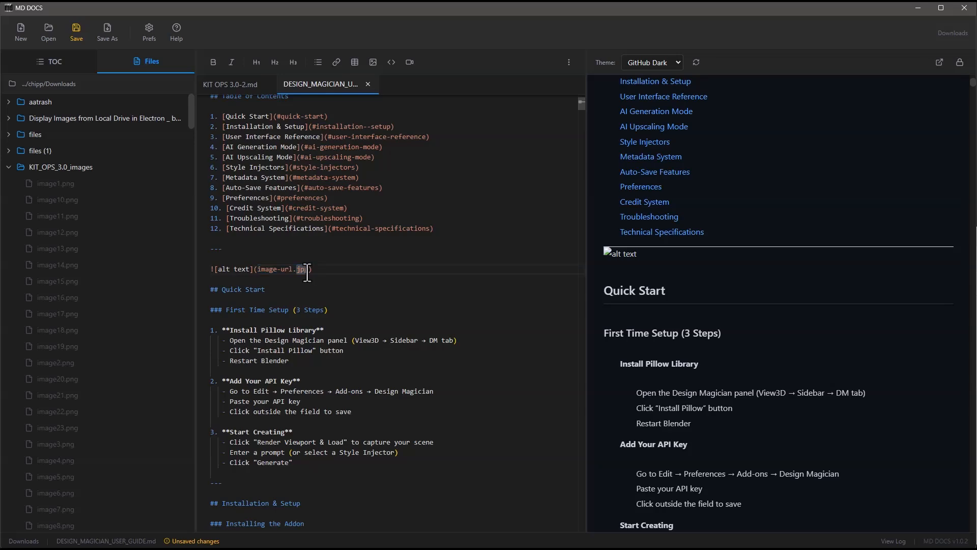
pyautogui.write('KIT_OPS_3.0_images/image13.png')
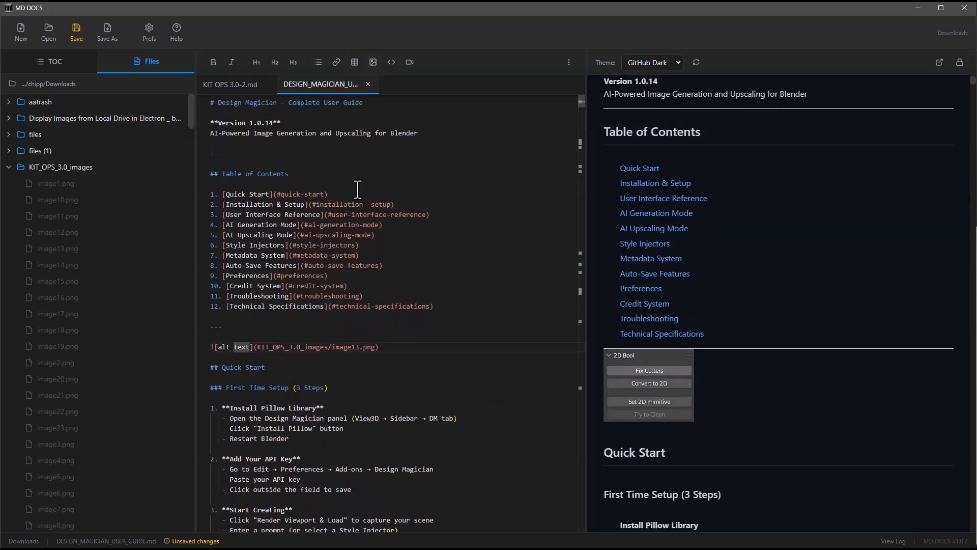
# - Add repeated Lorem ipsum filler with two bullets under the image and switch to Modern Dark
pyautogui.write('Lorem ipsumLorem ipsumLorem ipsumLorem ipsumLorem ipsumLorem ipsumLorem ipsumLorem ipsum')
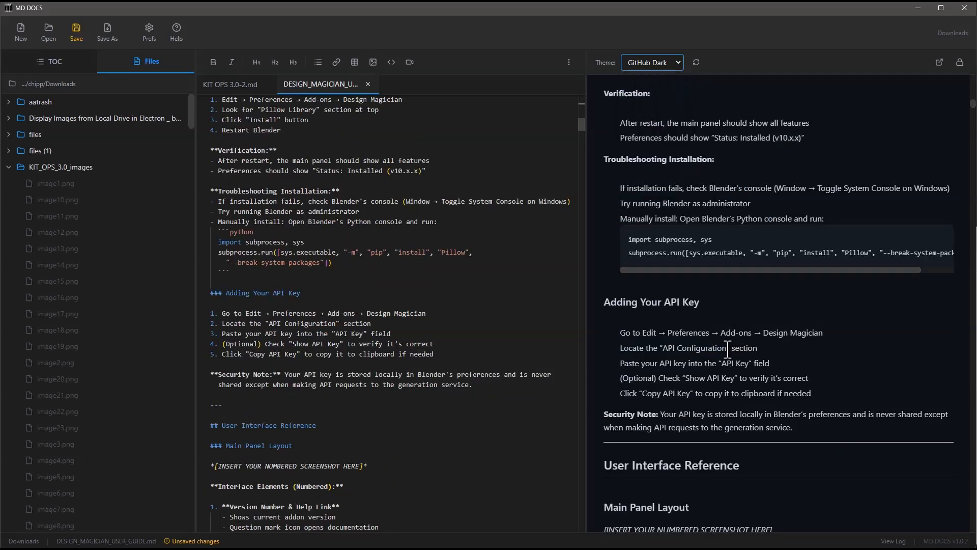
pyautogui.click(652, 62)
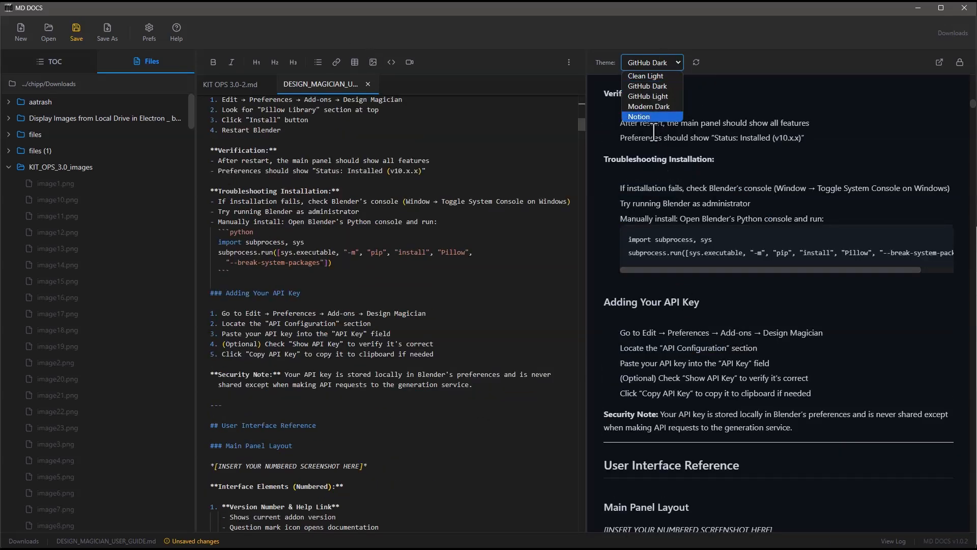
pyautogui.click(648, 106)
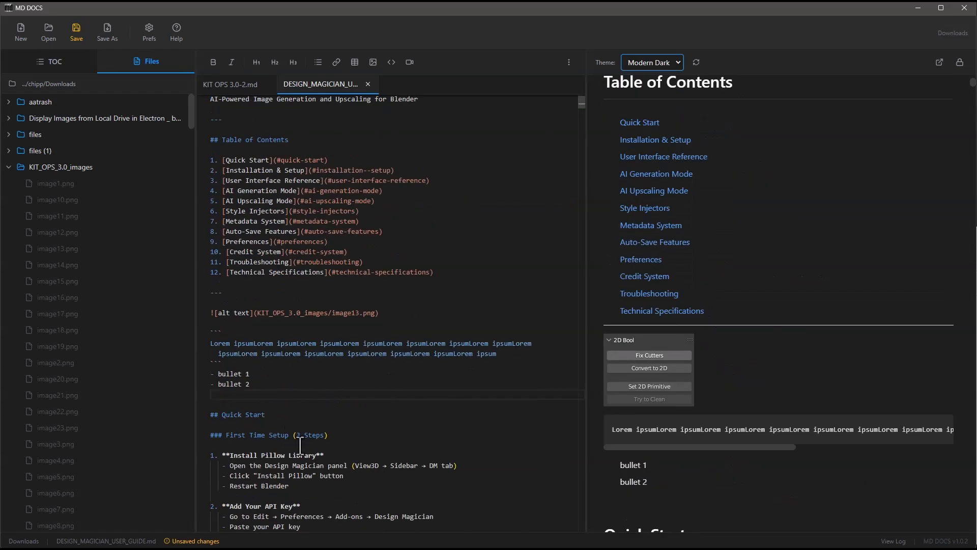
pyautogui.moveTo(97, 206)
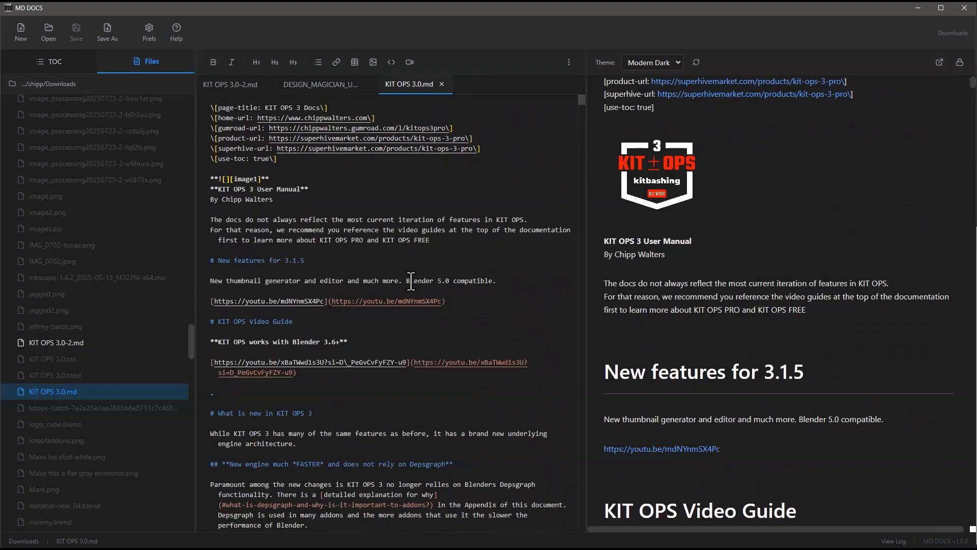
# - Scroll through the KIT OPS 3.0.md manual's editor and preview in its new tab
pyautogui.scroll(-3)
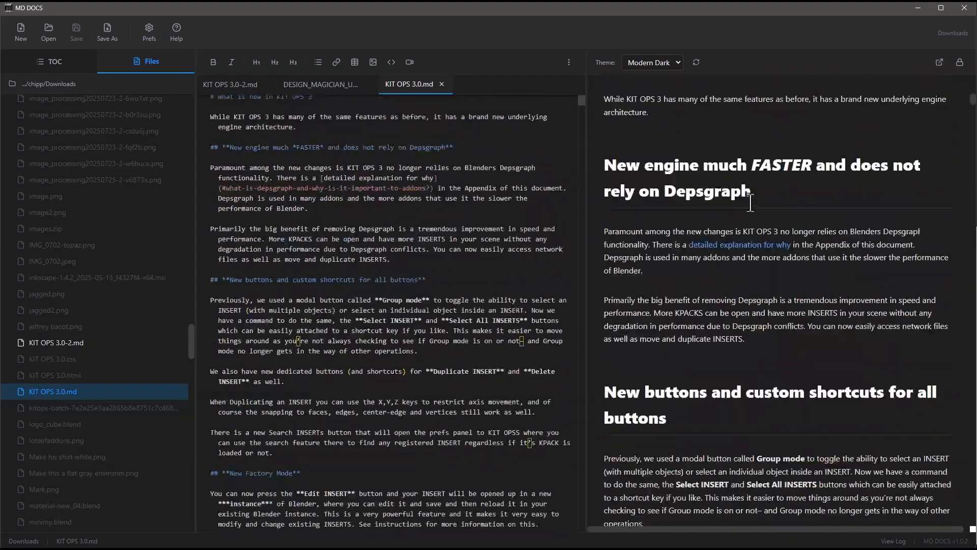
pyautogui.scroll(-3)
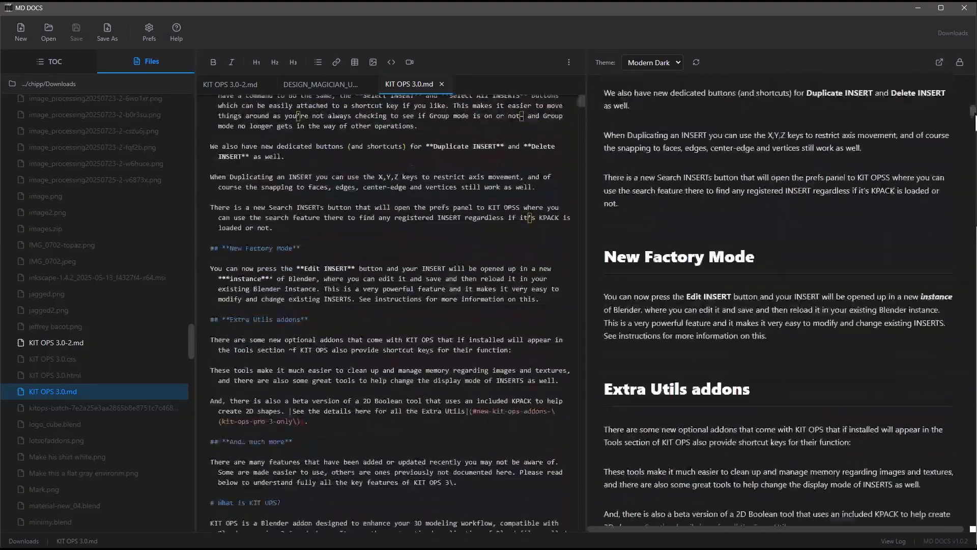
pyautogui.scroll(-3)
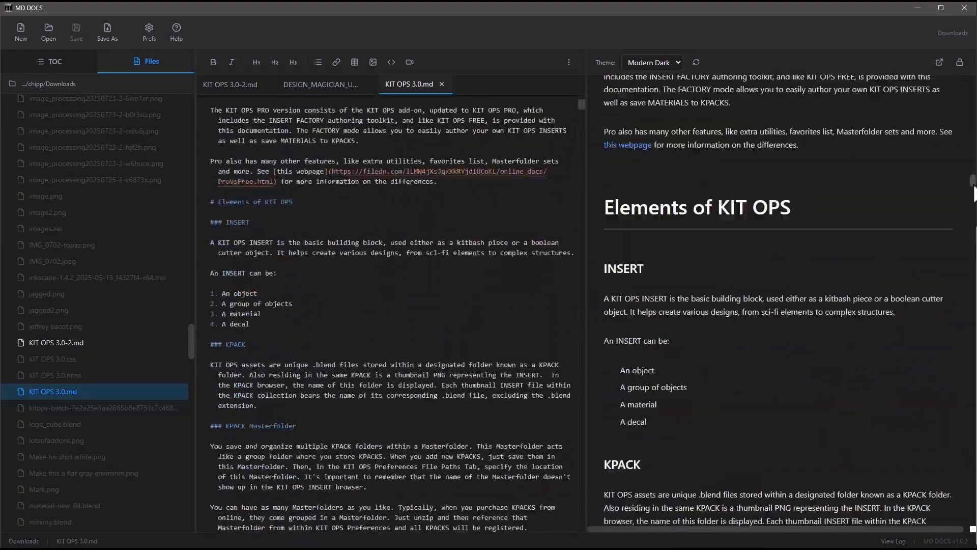
pyautogui.scroll(-3)
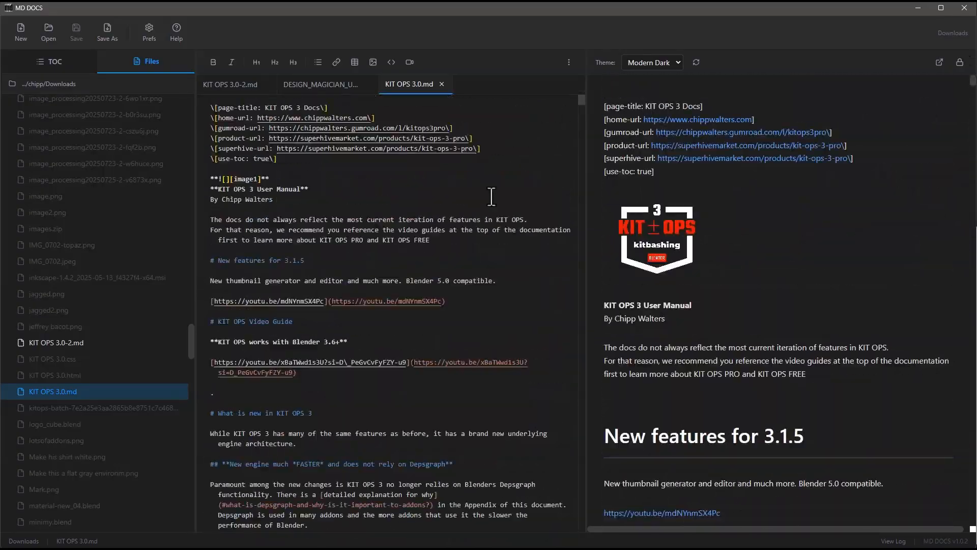
pyautogui.scroll(-3)
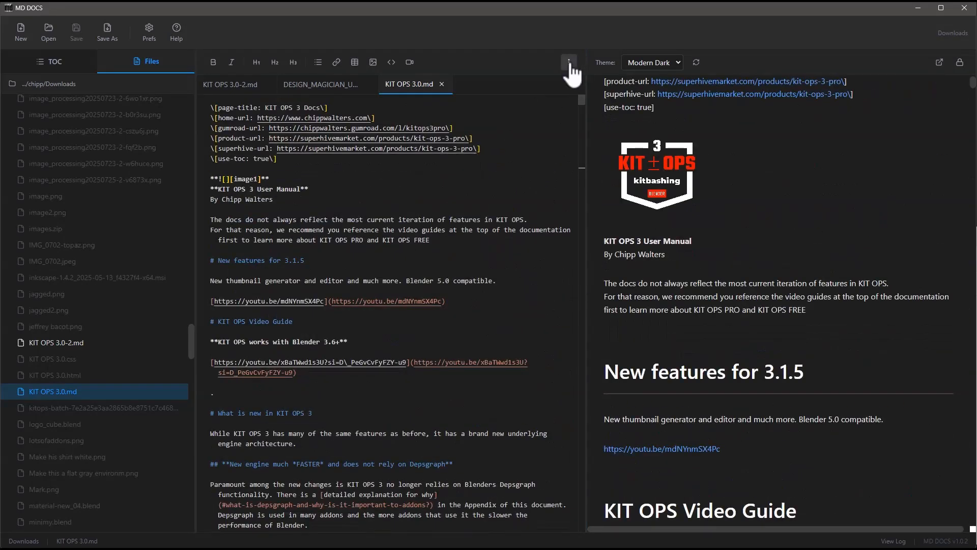
# - Run Export Base64 Images from the editor's extra-actions menu, producing 23 images
pyautogui.click(568, 62)
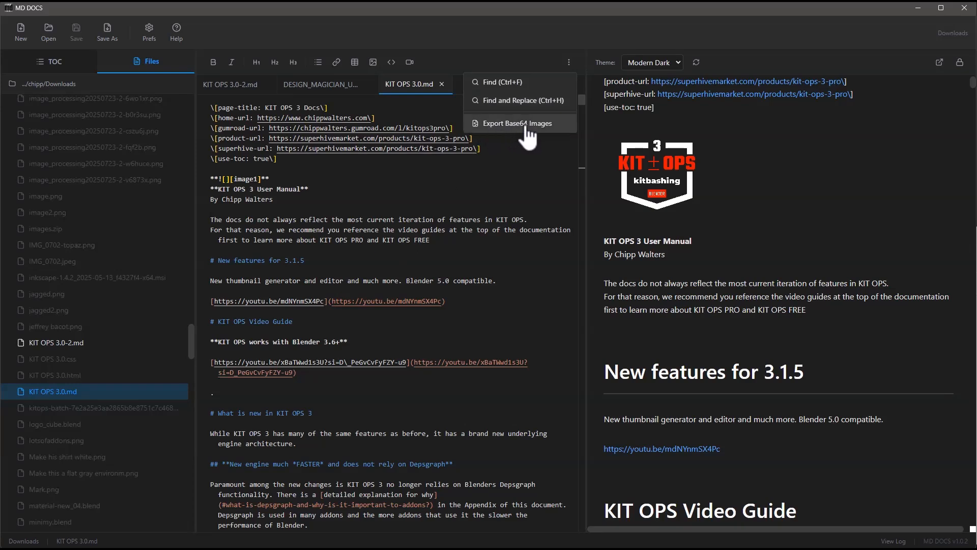
pyautogui.moveTo(546, 133)
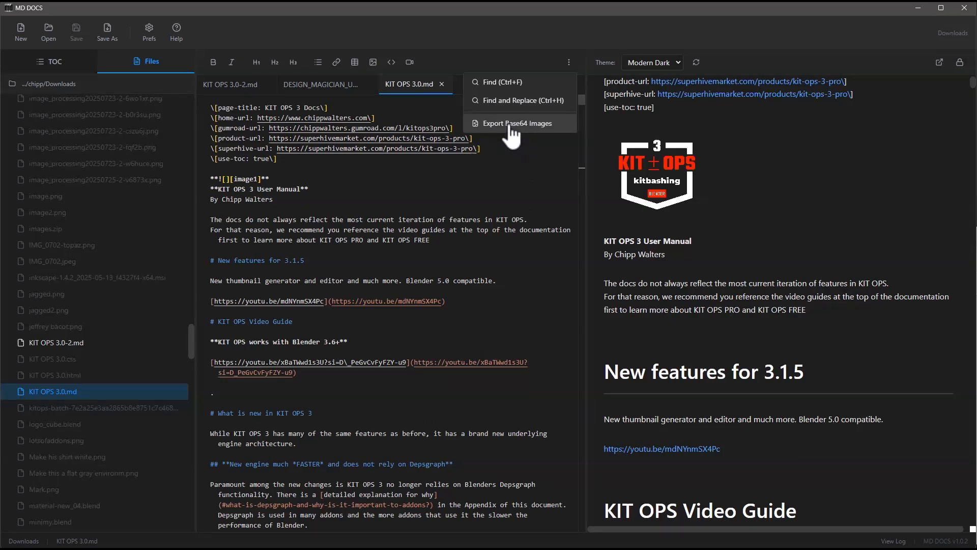
pyautogui.click(513, 123)
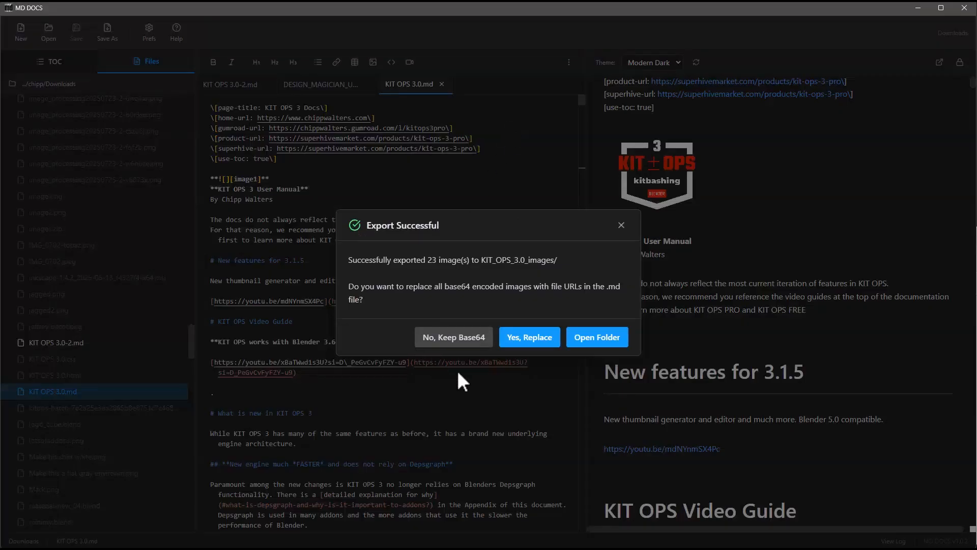
pyautogui.moveTo(540, 305)
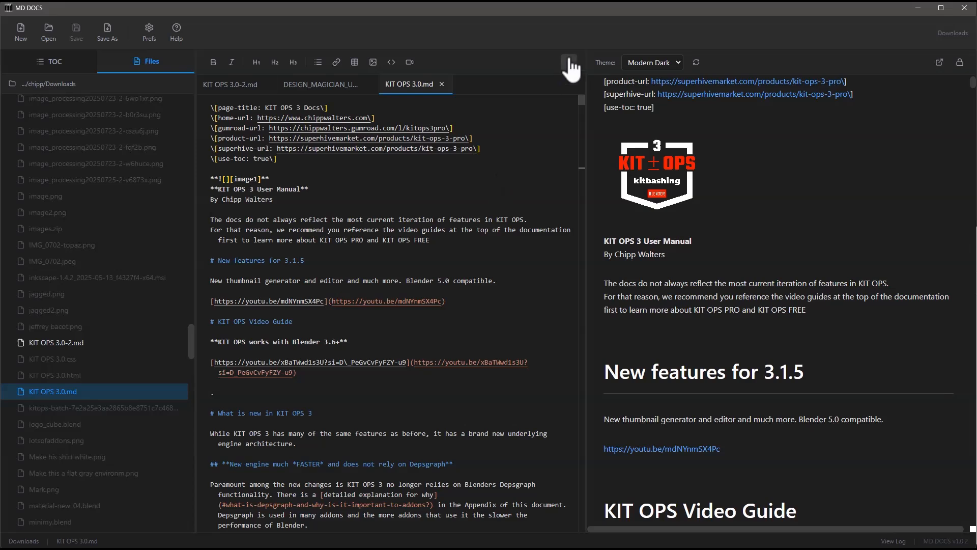
# - Show Prefs with the HTML Preview Browser Path set to Chrome
pyautogui.click(569, 62)
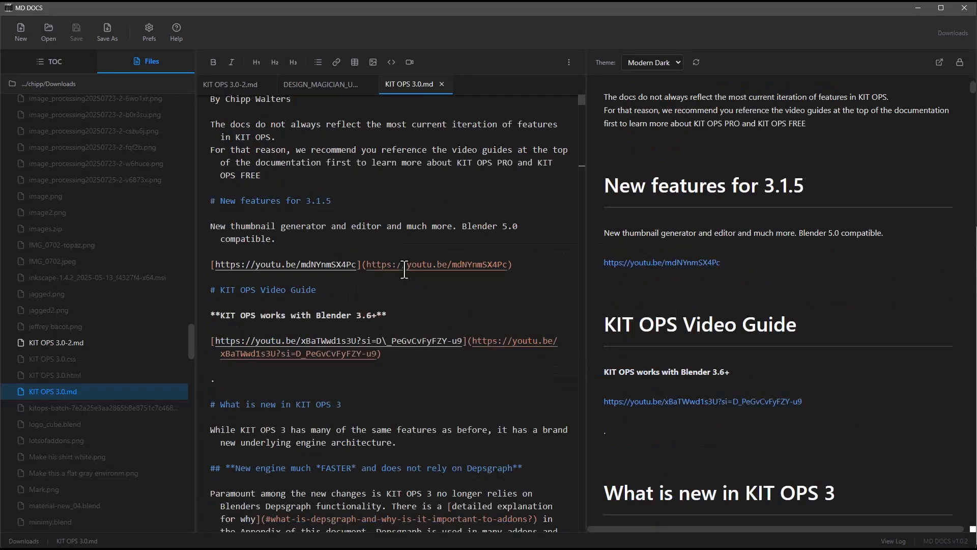
pyautogui.click(149, 30)
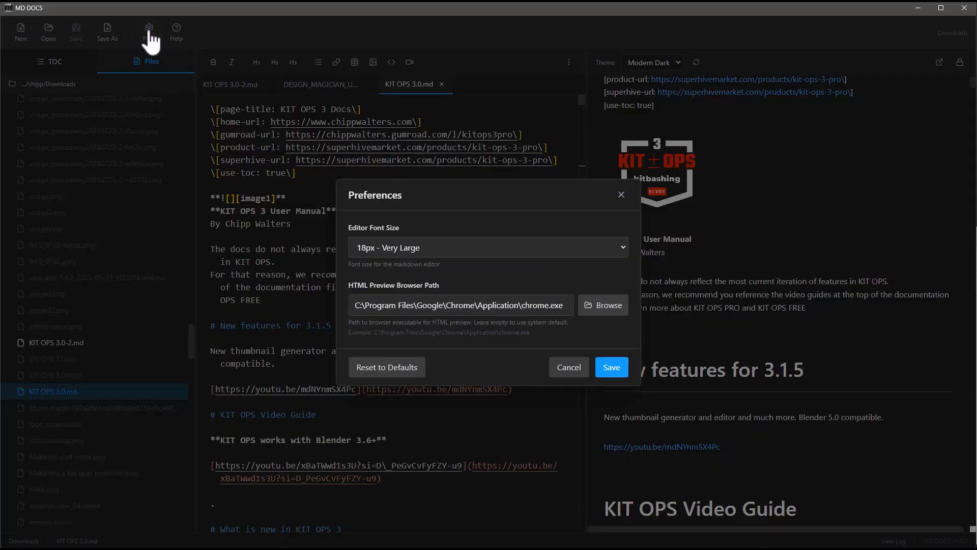
pyautogui.moveTo(488, 289)
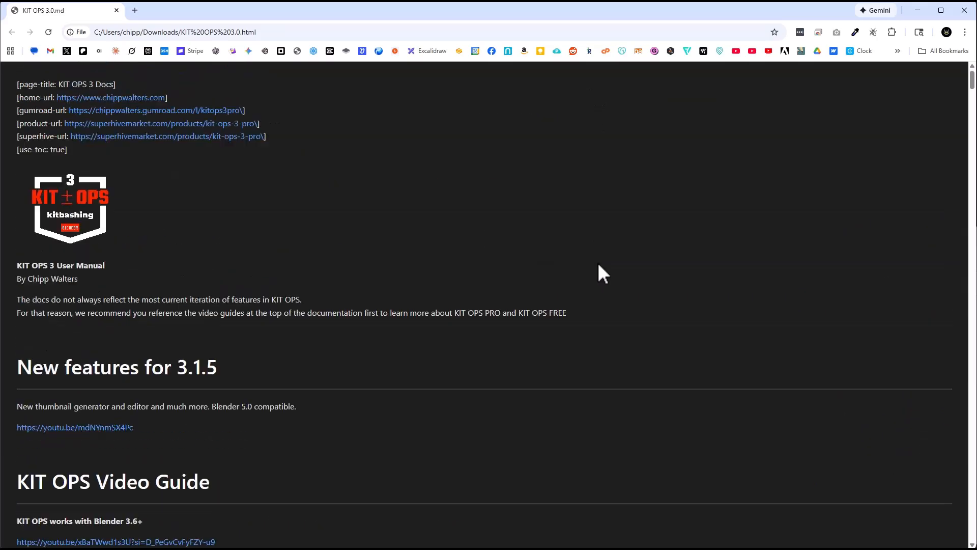
# - Read the KIT OPS 3.0 HTML page in Chrome, check its file path and the exported images folder
pyautogui.scroll(-3)
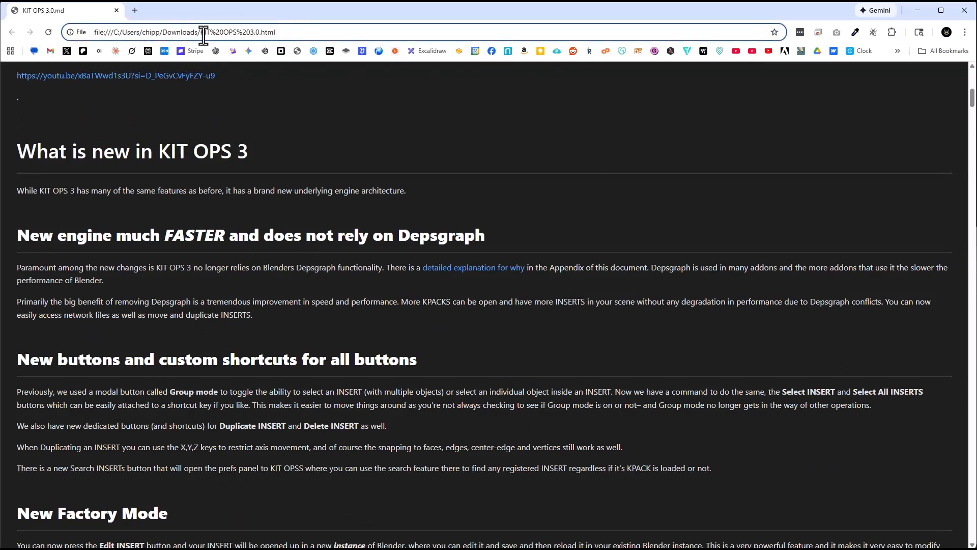
pyautogui.doubleClick(226, 31)
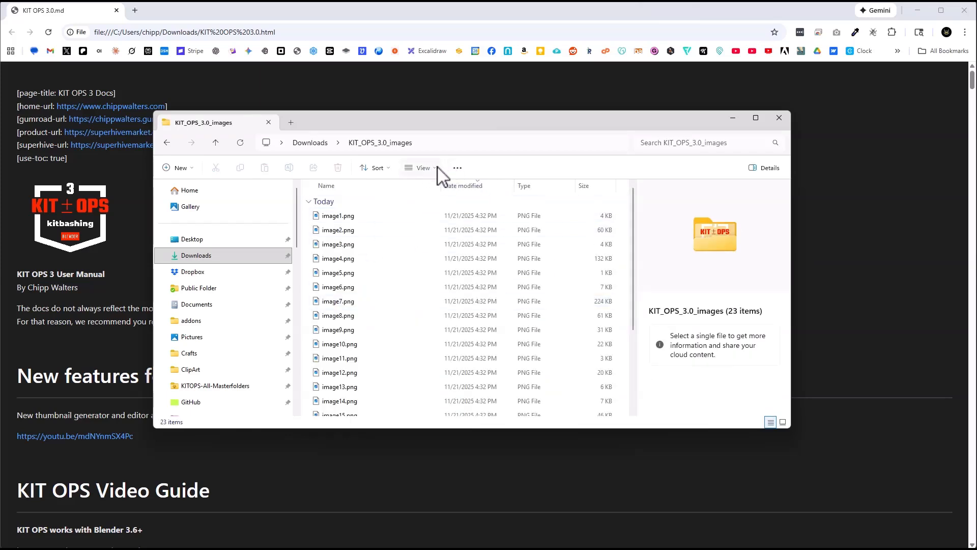
pyautogui.click(424, 168)
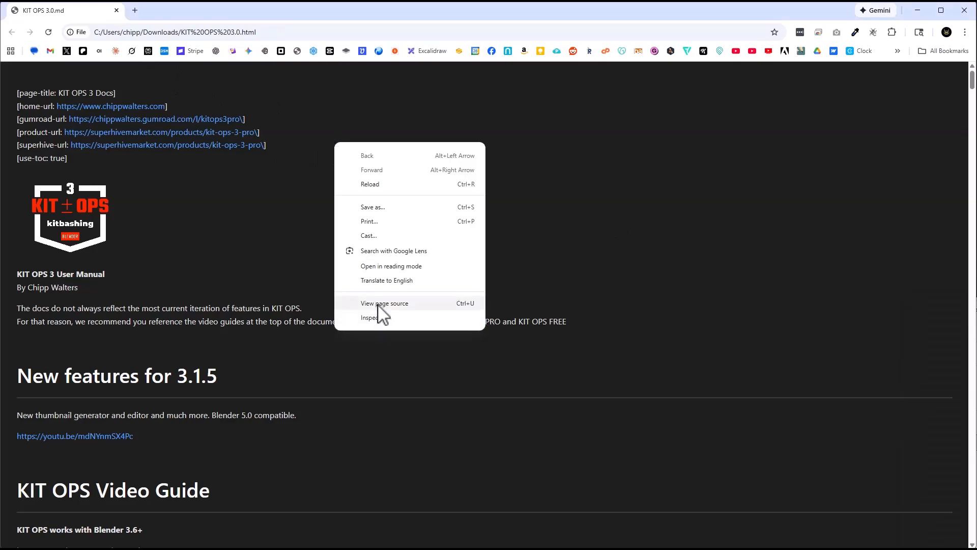
# - View the page source and scroll through its embedded base64 image data
pyautogui.click(384, 303)
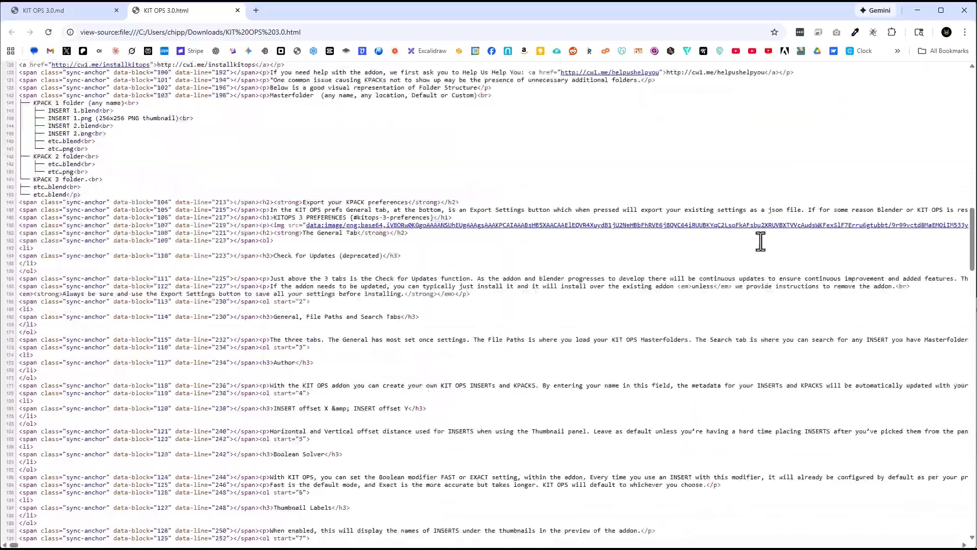
pyautogui.scroll(-3)
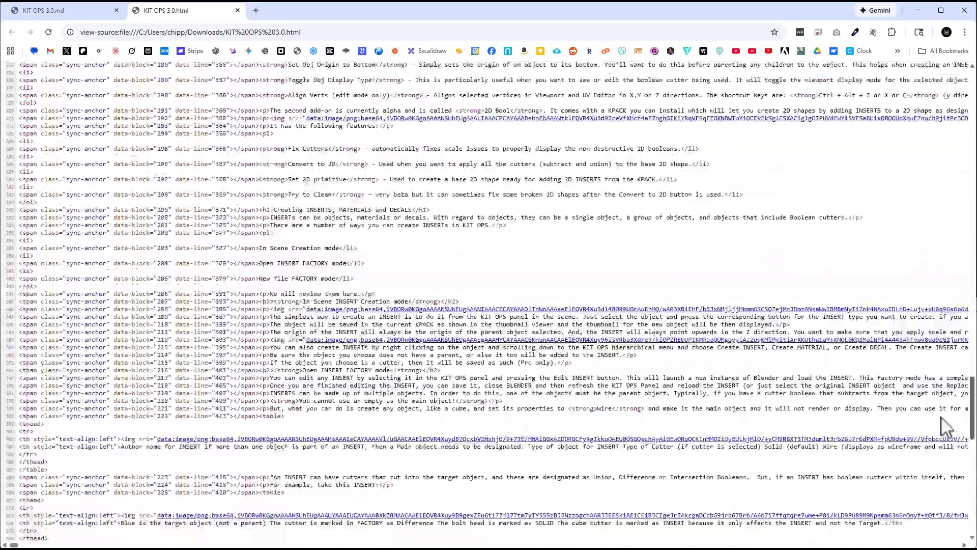
pyautogui.scroll(-3)
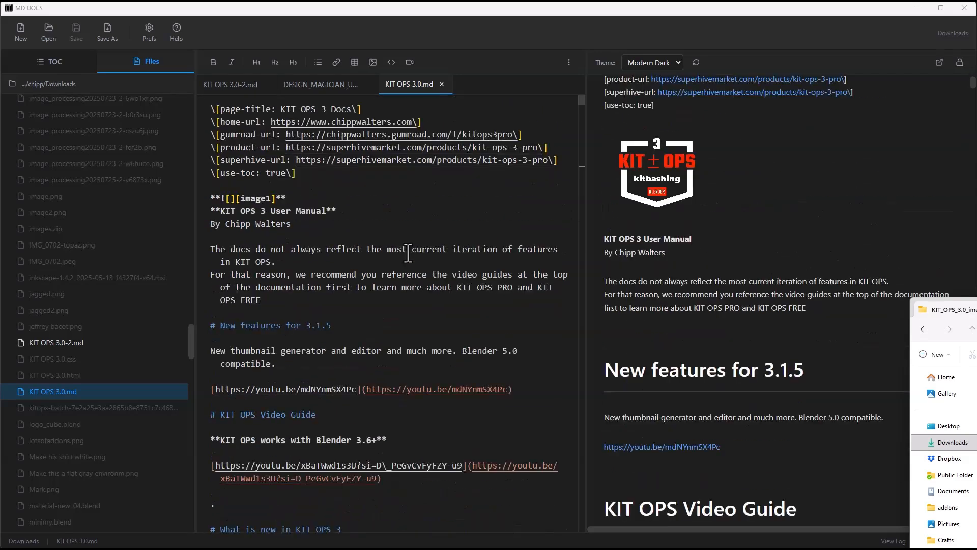
# - Scroll through the document, then open a KIT OPS .md file from the Downloads folder
pyautogui.scroll(-3)
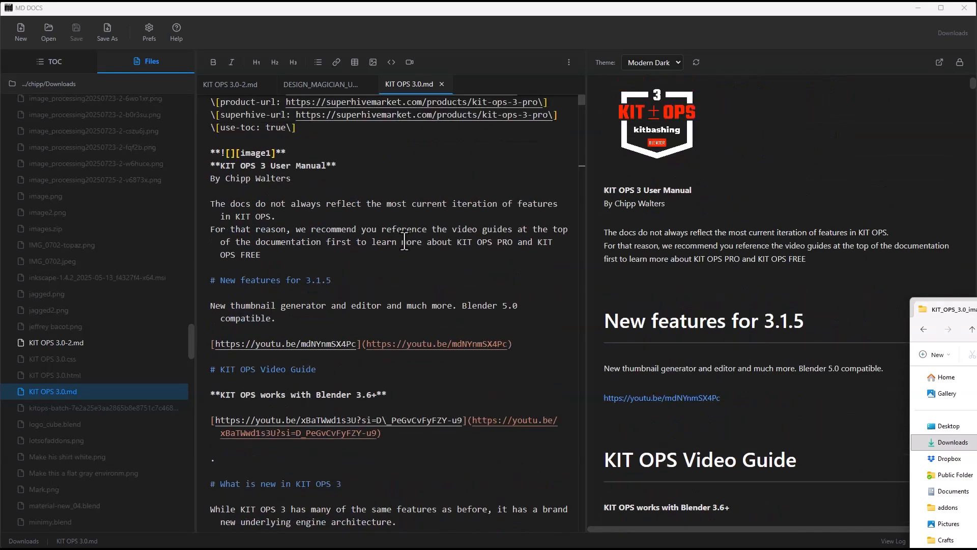
pyautogui.scroll(-3)
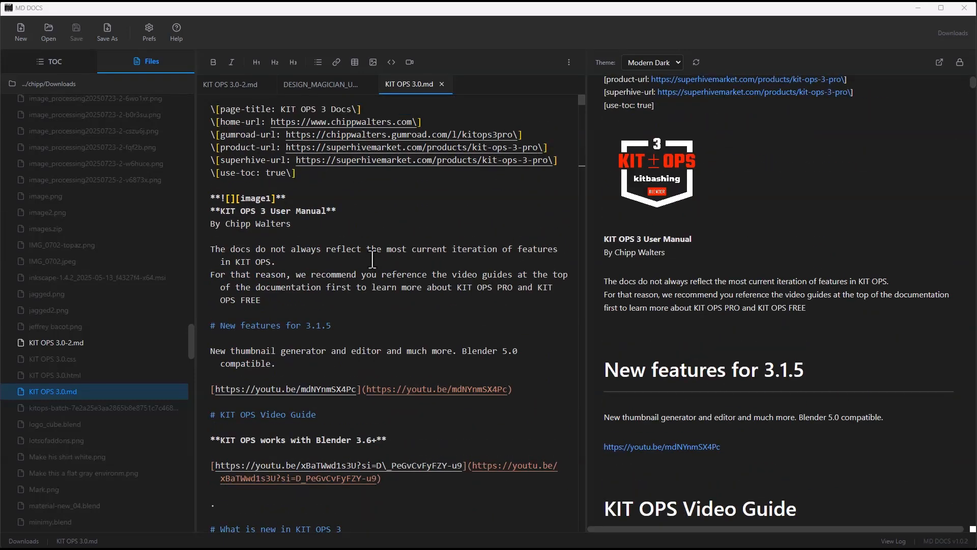
pyautogui.scroll(-3)
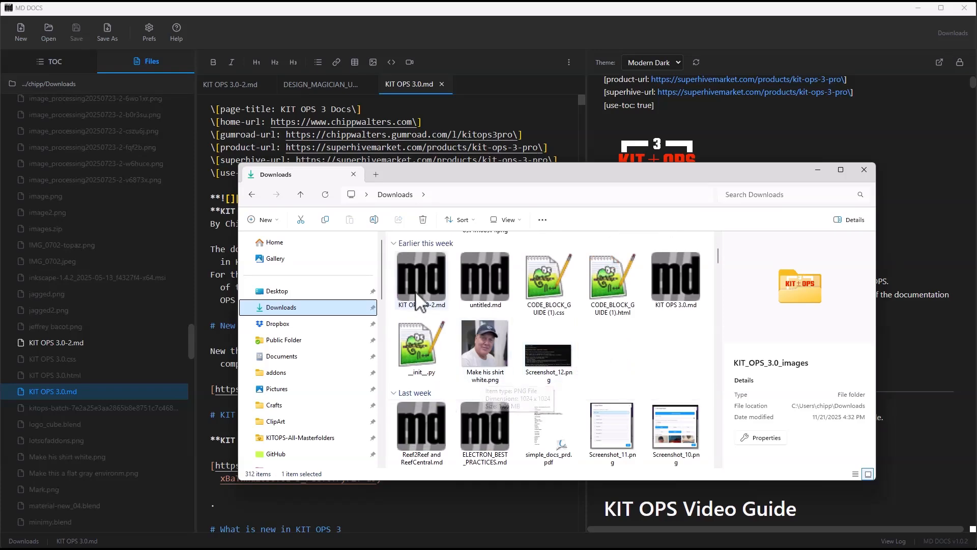
pyautogui.doubleClick(485, 434)
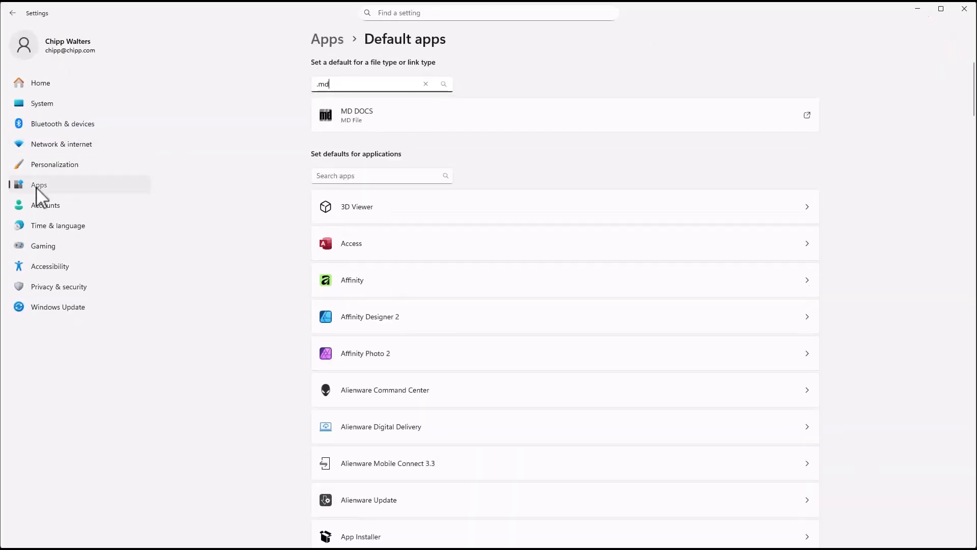
# - In Default apps search '.m', find the .md entry and choose to pick an app from this PC
pyautogui.click(12, 12)
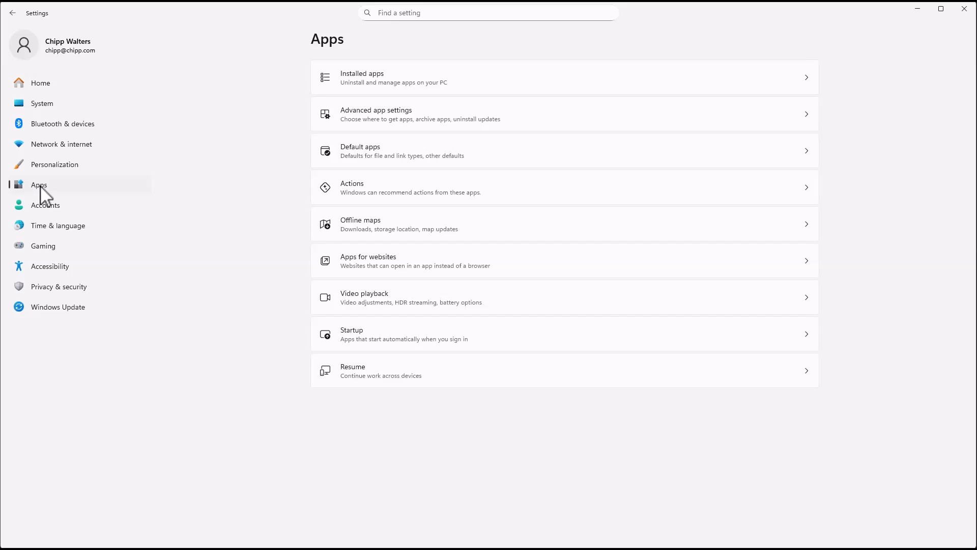
pyautogui.moveTo(64, 194)
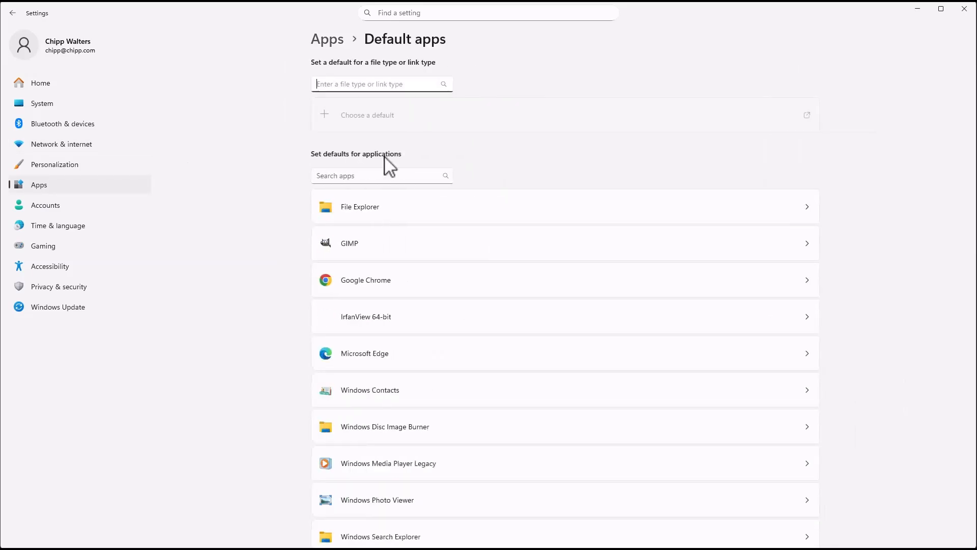
pyautogui.write('.md')
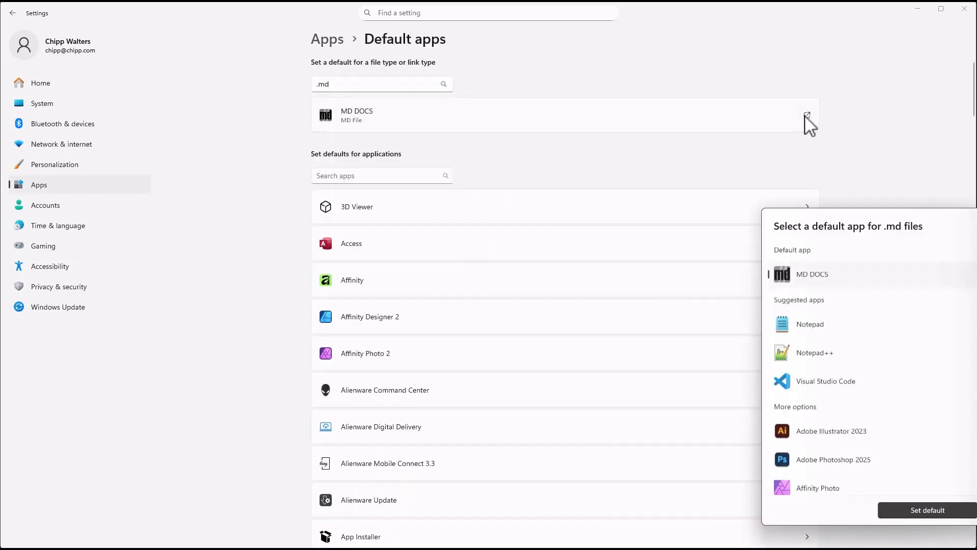
pyautogui.scroll(-3)
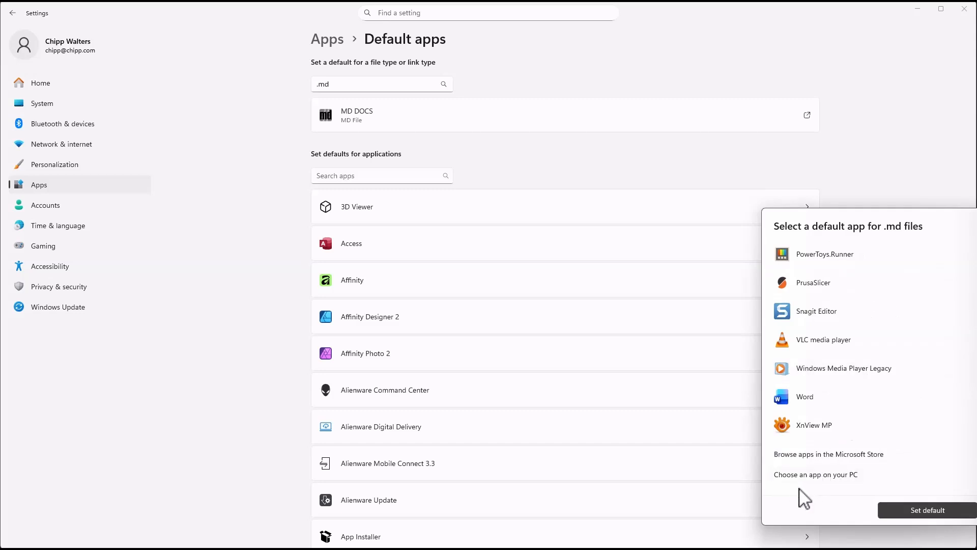
pyautogui.click(816, 475)
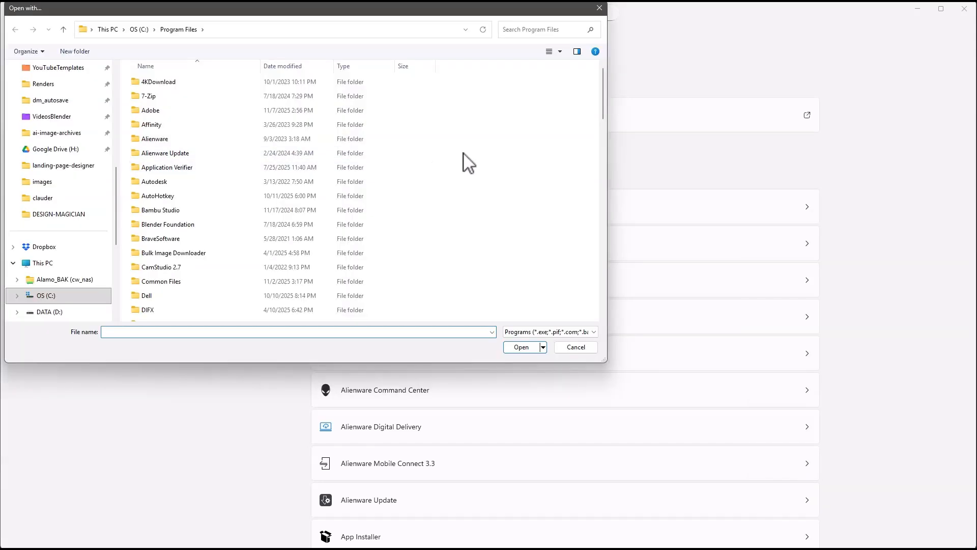
# - Browse to Dropbox > PortableApps > MD DOCS and select MD DOCS.exe as the .md handler
pyautogui.click(297, 332)
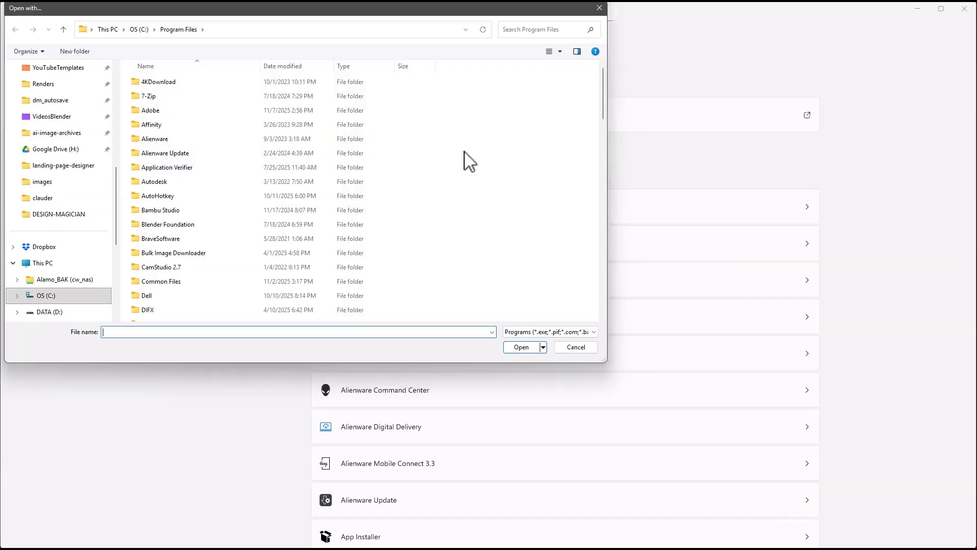
pyautogui.moveTo(485, 158)
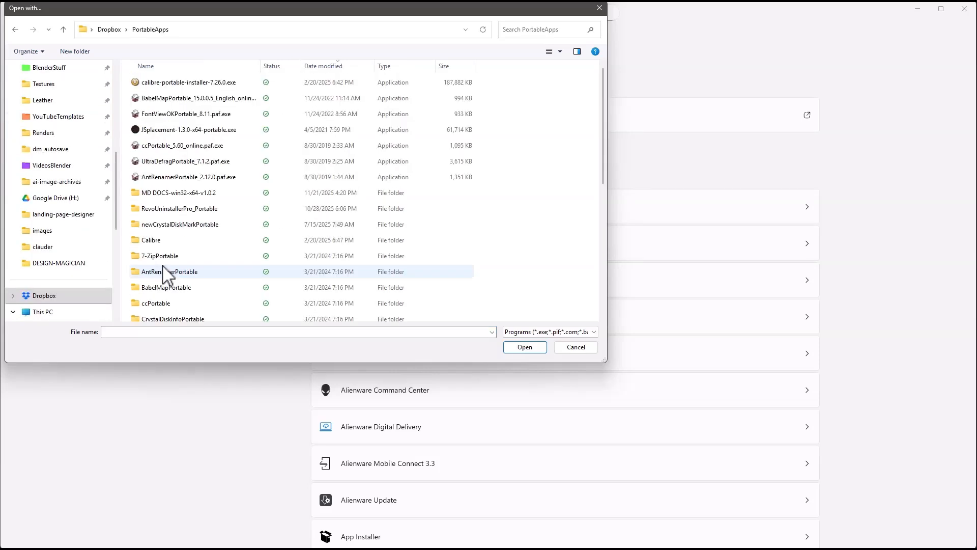
pyautogui.doubleClick(179, 192)
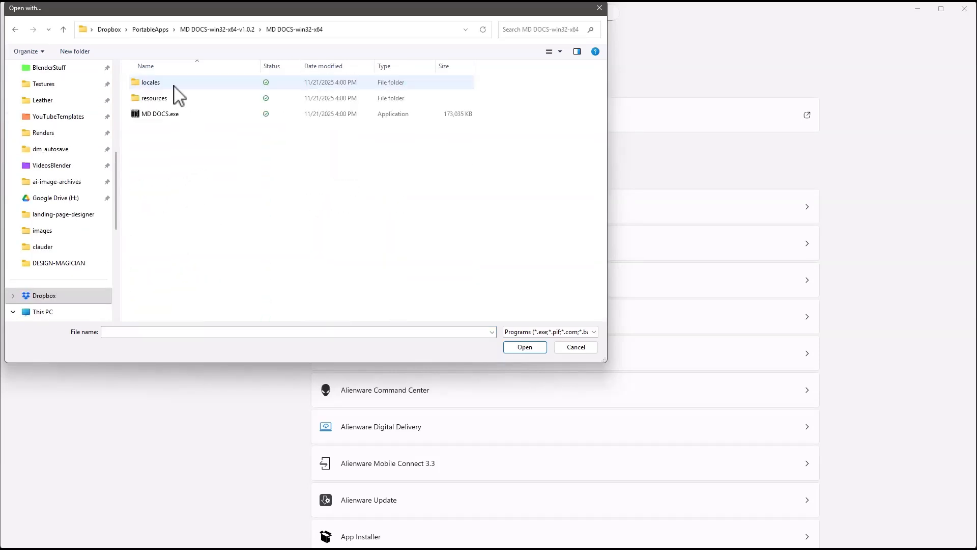
pyautogui.click(161, 113)
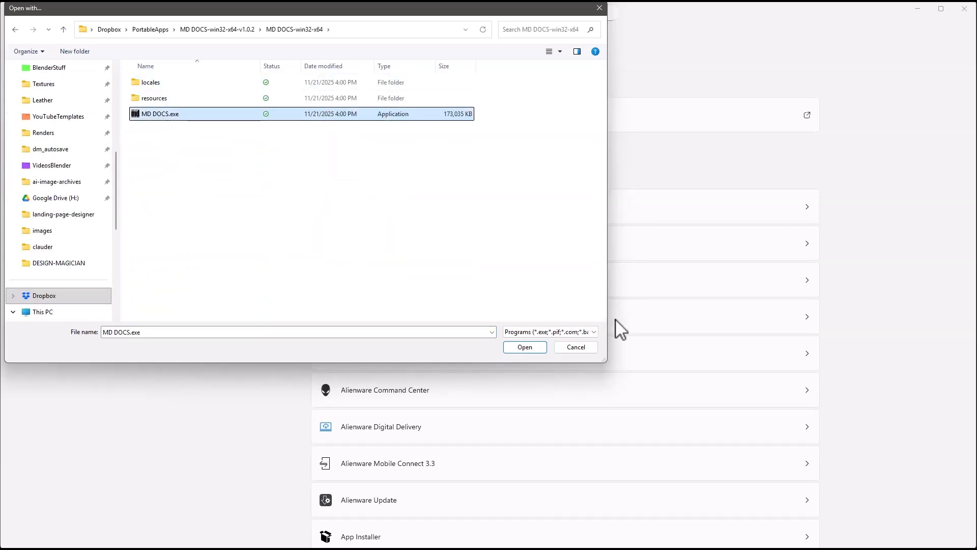
pyautogui.click(524, 347)
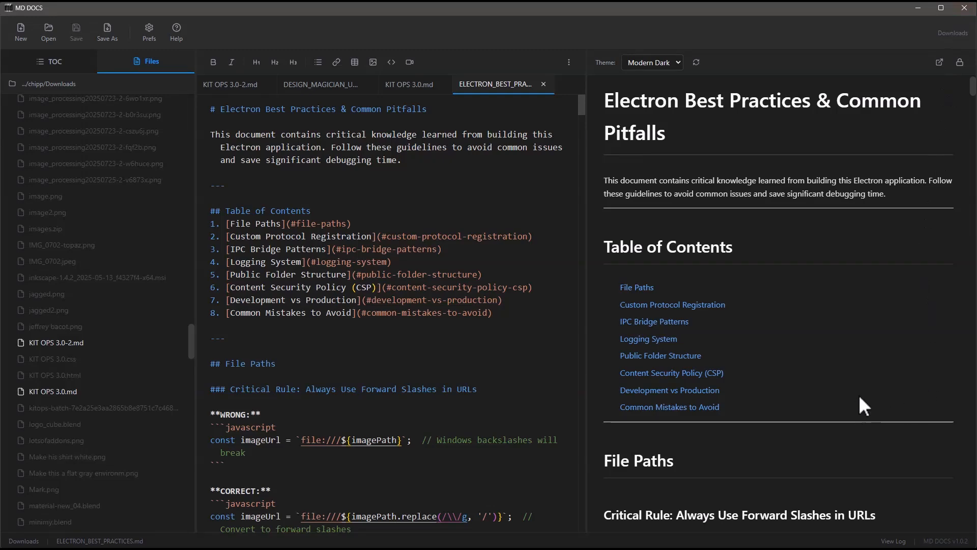